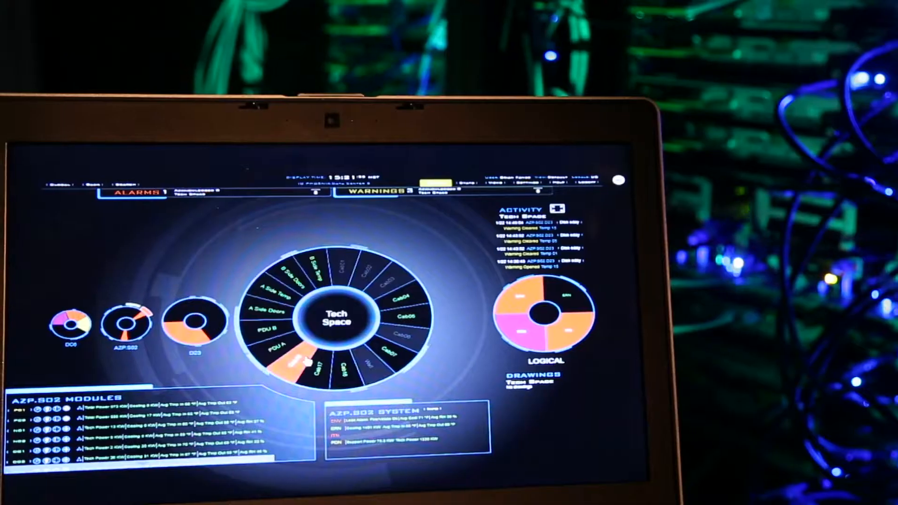
pyautogui.click(303, 362)
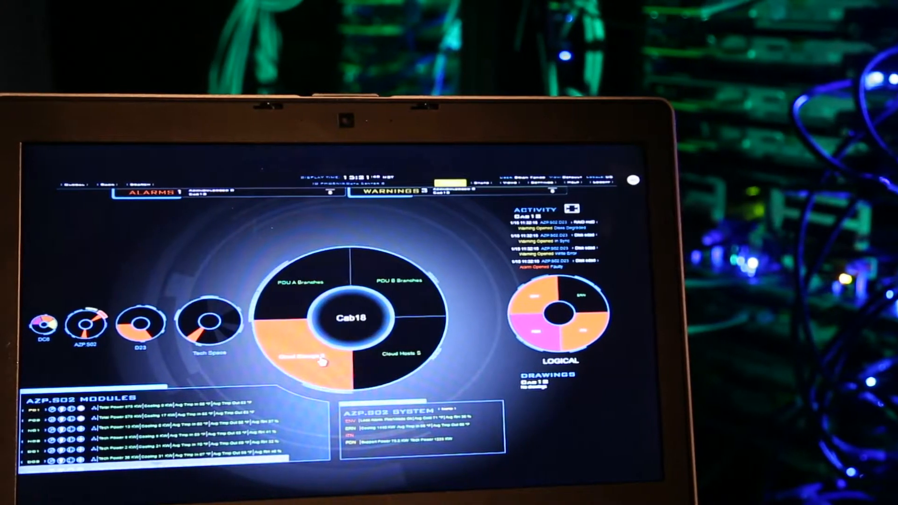